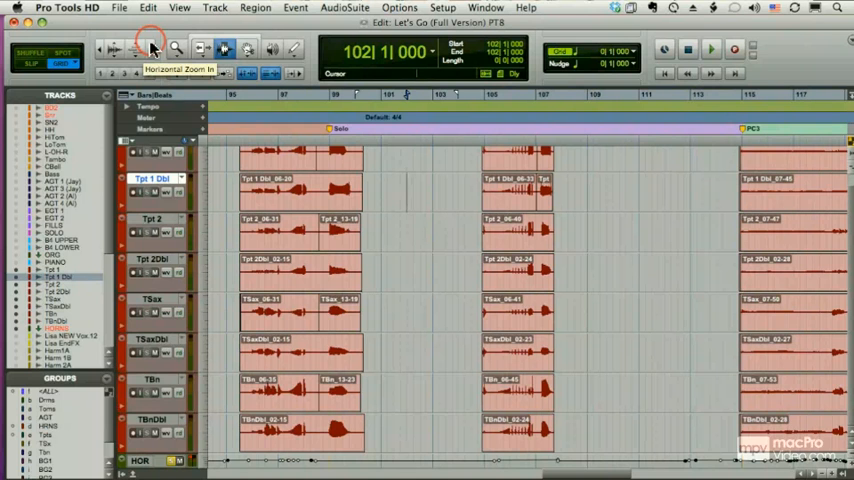
Set the Grabber tool to Separation mode.
click(224, 49)
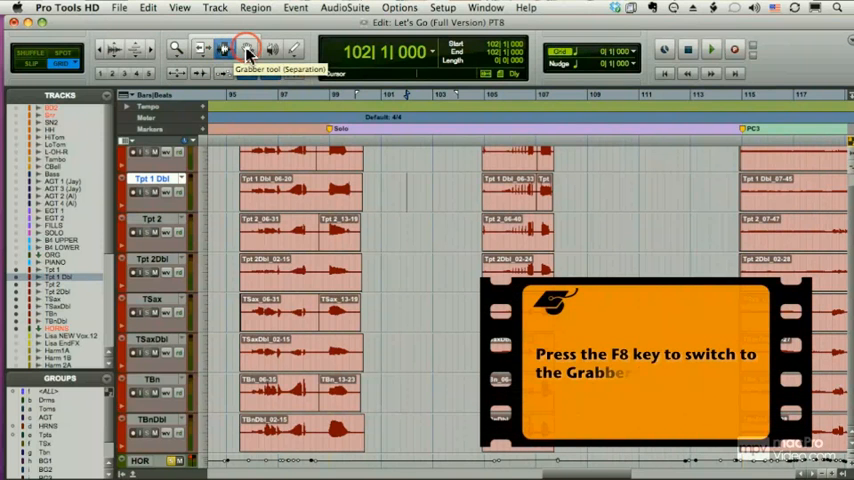
click(247, 50)
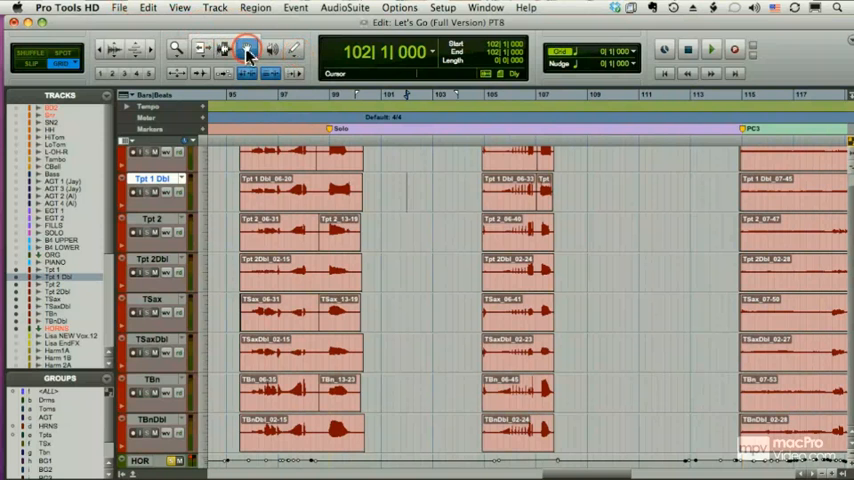
click(247, 49)
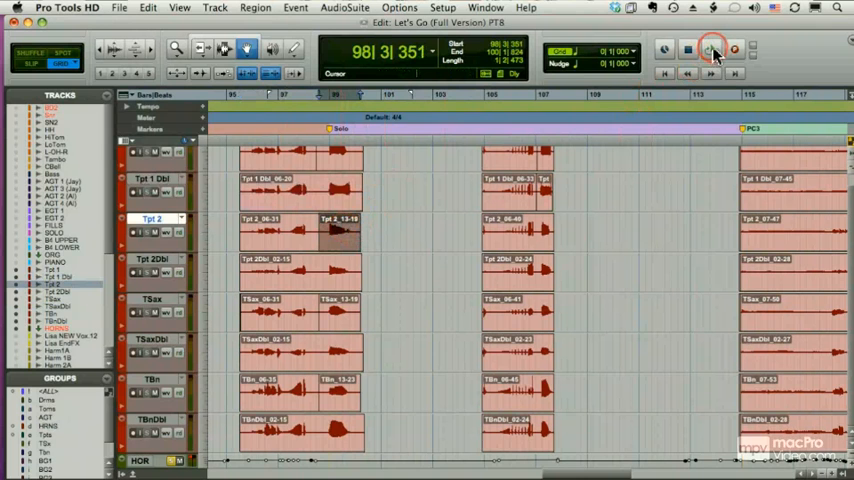
click(712, 51)
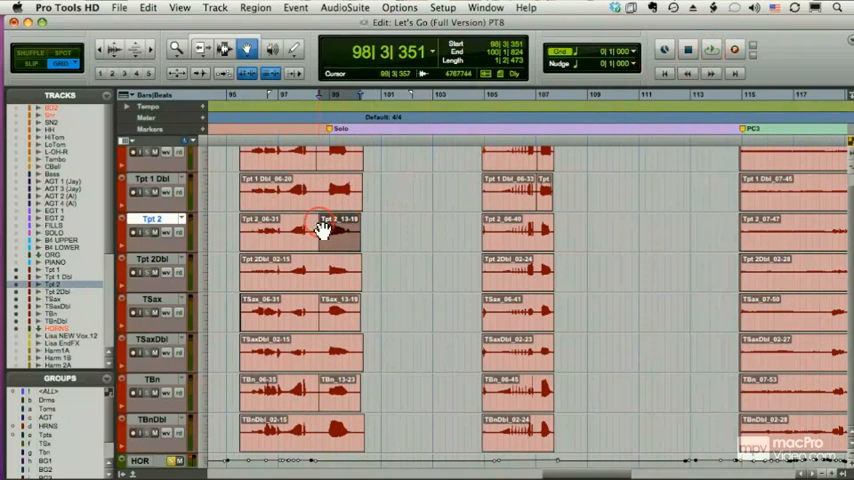
click(710, 48)
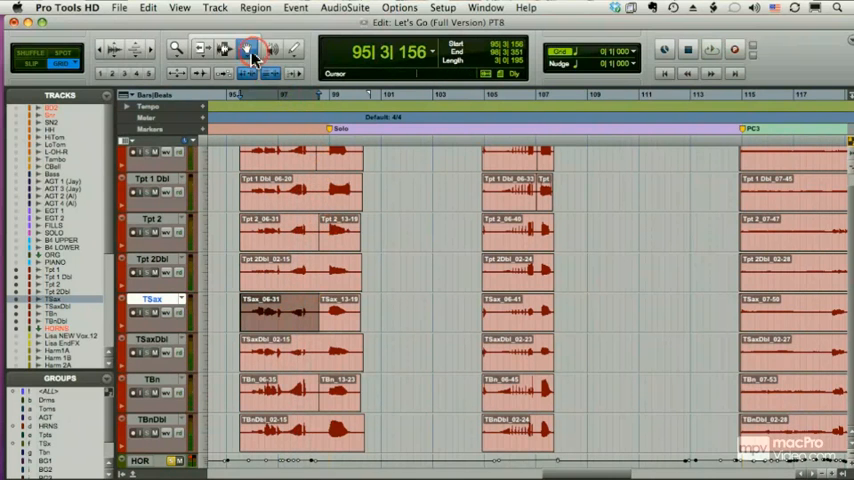
Move the Tpt 1 Dbl region with the Grabber, then show the grabbing-mode choices.
click(253, 50)
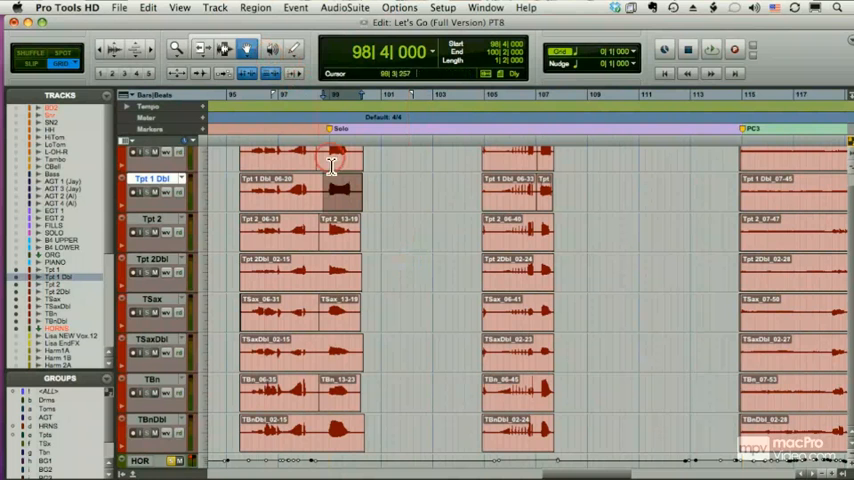
click(330, 188)
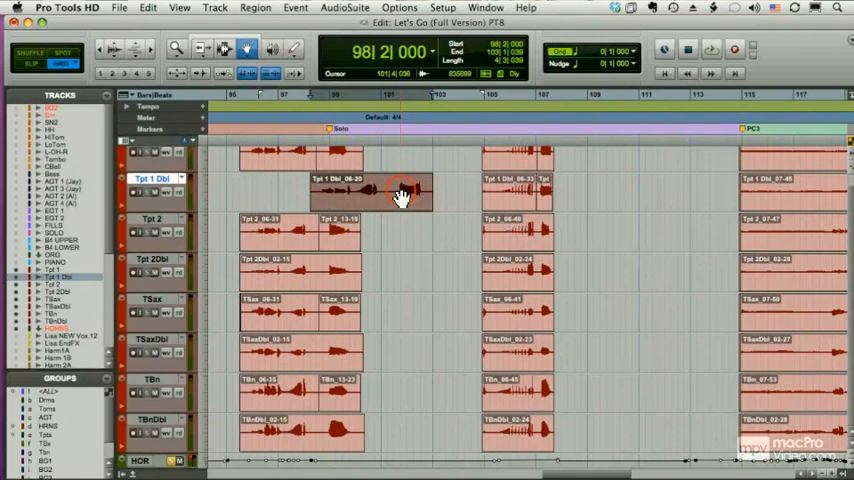
click(255, 50)
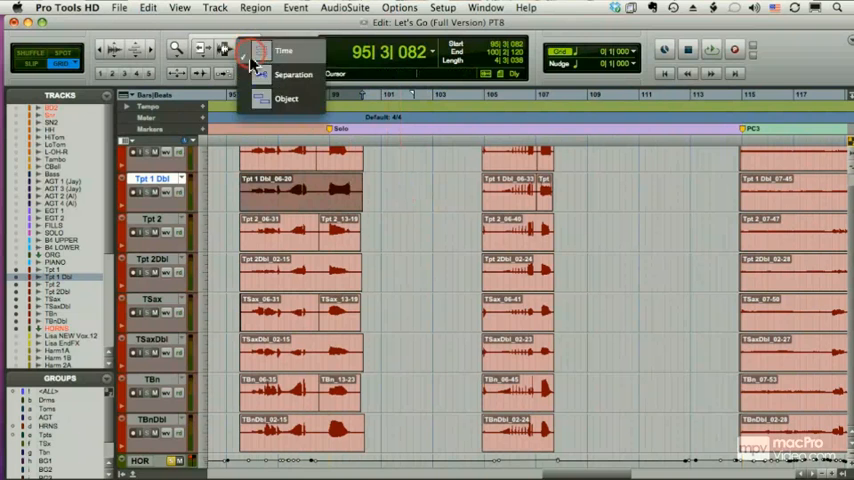
Choose Time grabber and select Tpt 1 Dbl from bar 96 to bar 107.
click(287, 98)
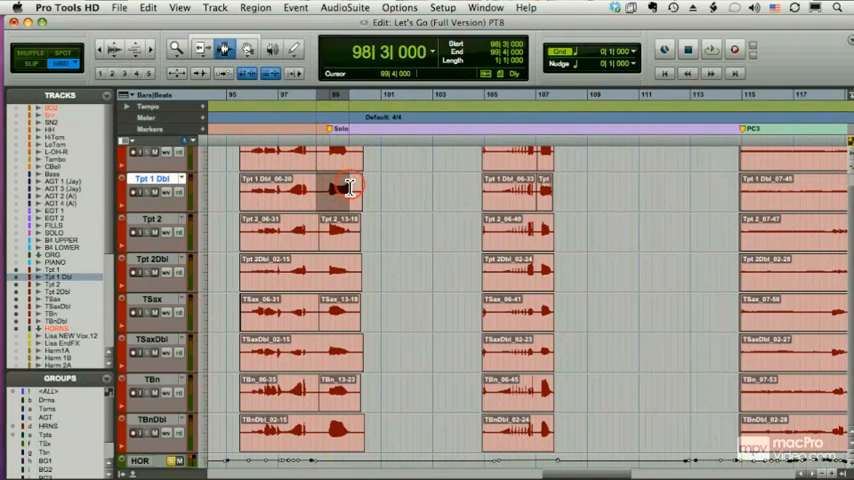
drag(345, 190, 390, 195)
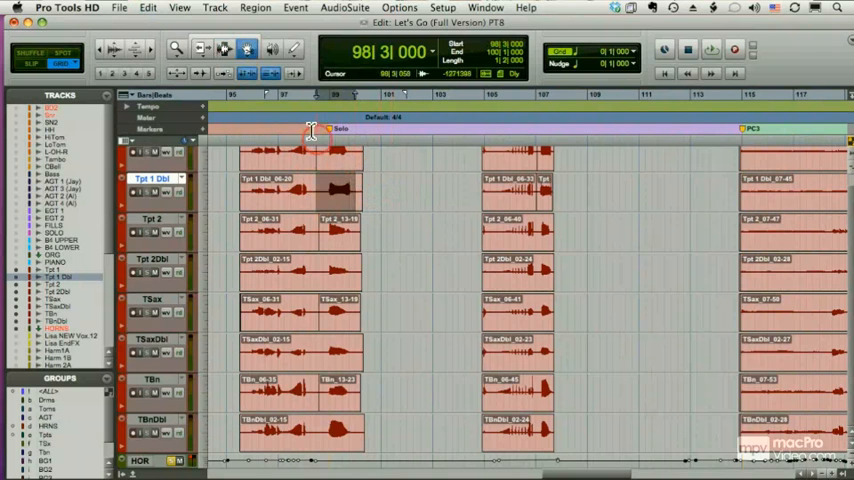
click(246, 49)
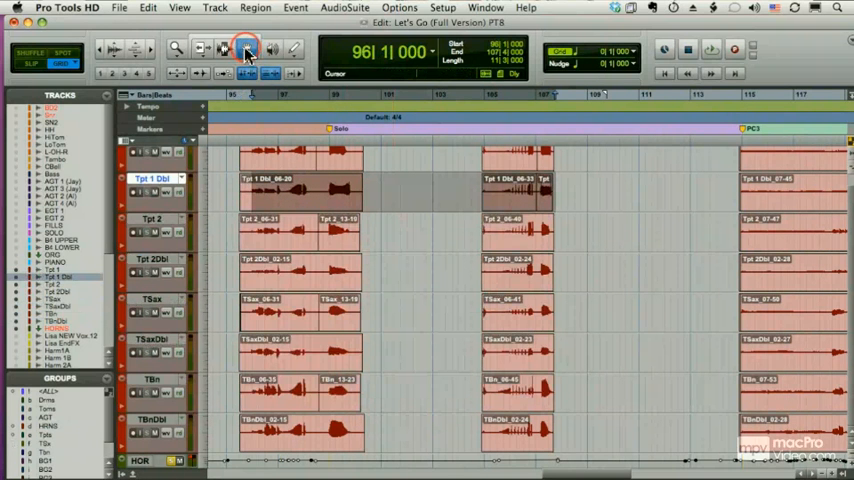
Object-select the Tpt 2 regions and convert them to a bar 95–107 time range.
click(517, 190)
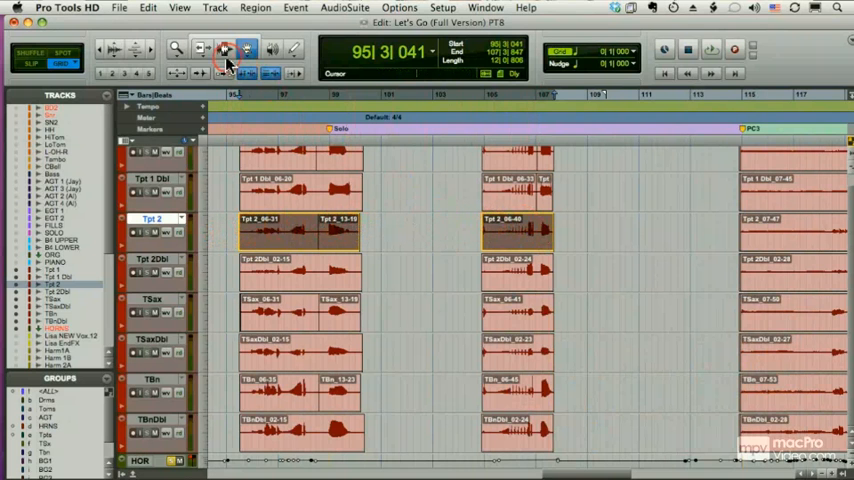
click(225, 50)
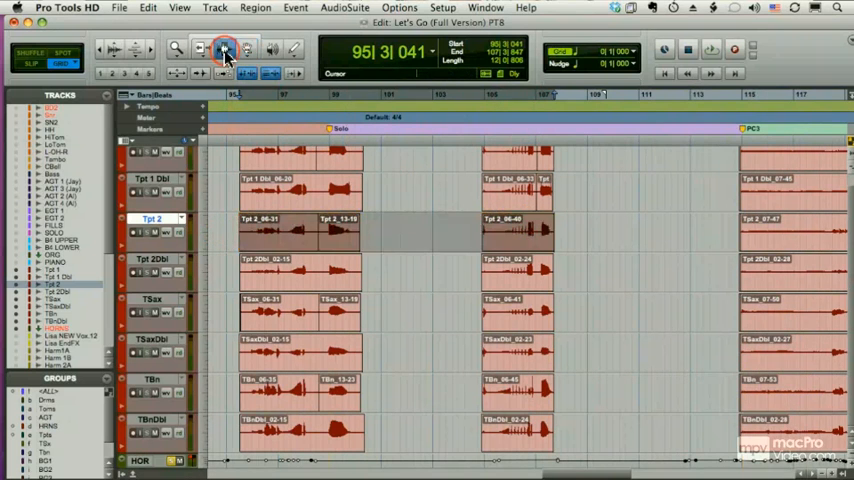